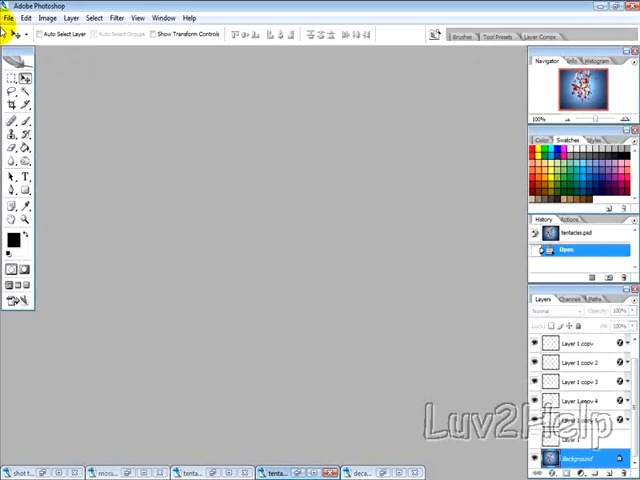
Step: Create a new blank white document with a single Background layer
left_click(9, 18)
type("8")
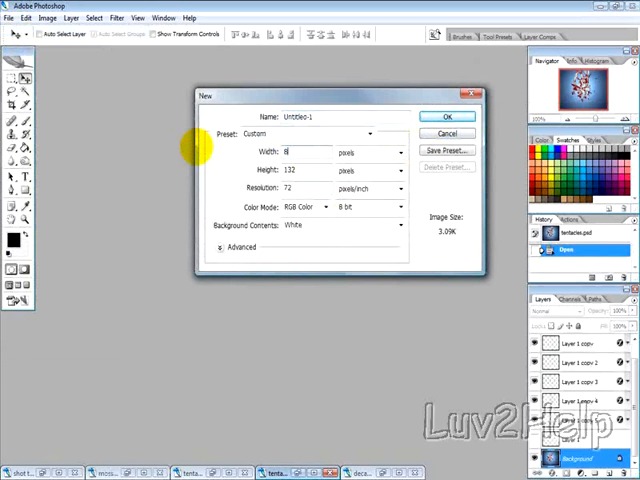
left_click(447, 116)
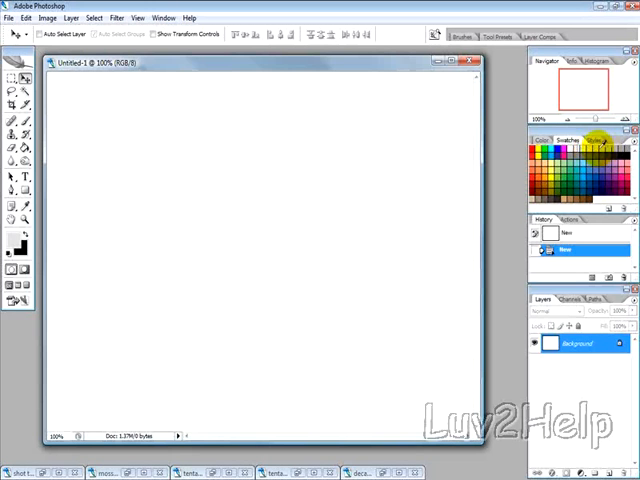
Step: Paint-bucket the canvas light gray and set the foreground colour to gray
left_click(13, 143)
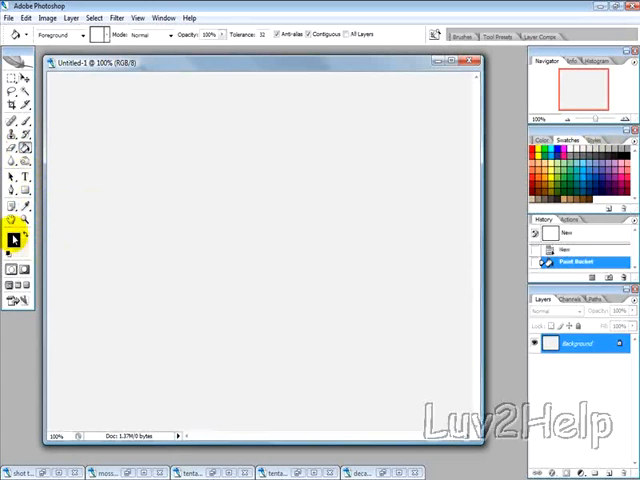
left_click(14, 237)
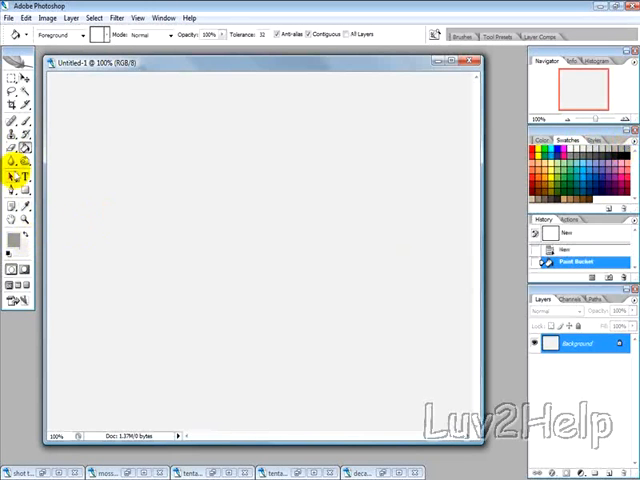
Step: Type 'LUV2HELP' in large bold gray letters across the canvas
left_click(17, 177)
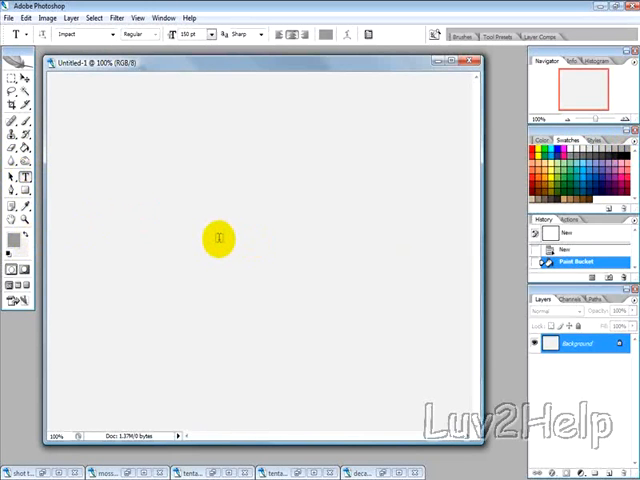
left_click(218, 238)
type("LUV")
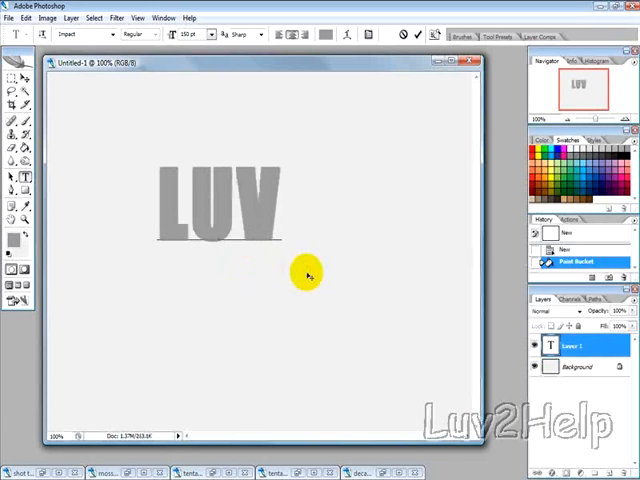
type("2H")
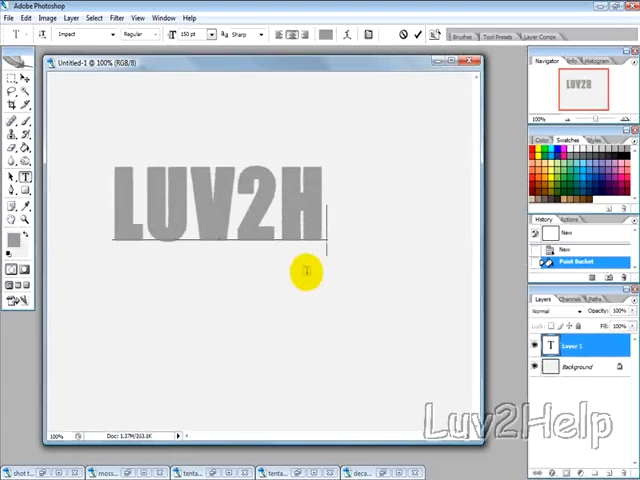
type("ELP")
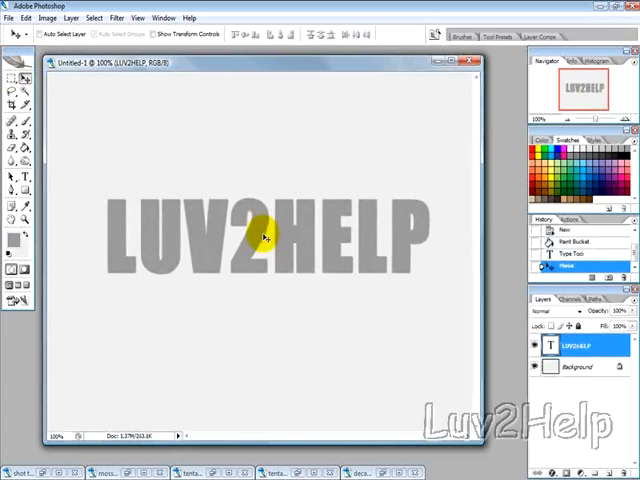
mouse_move(313, 220)
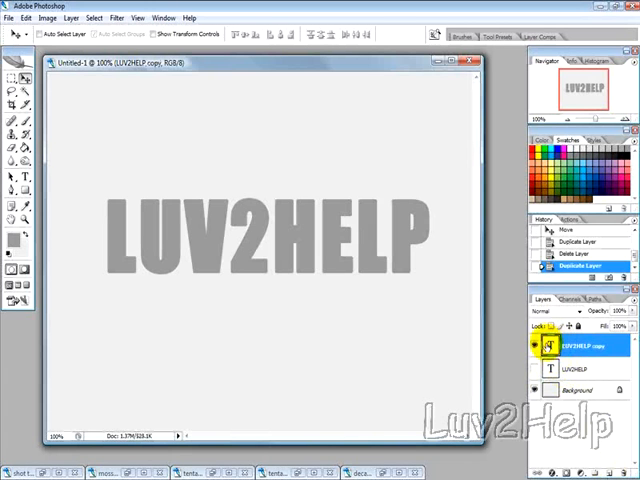
Step: Apply Drop Shadow and Bevel and Emboss layer styles to the copied text layer
right_click(548, 346)
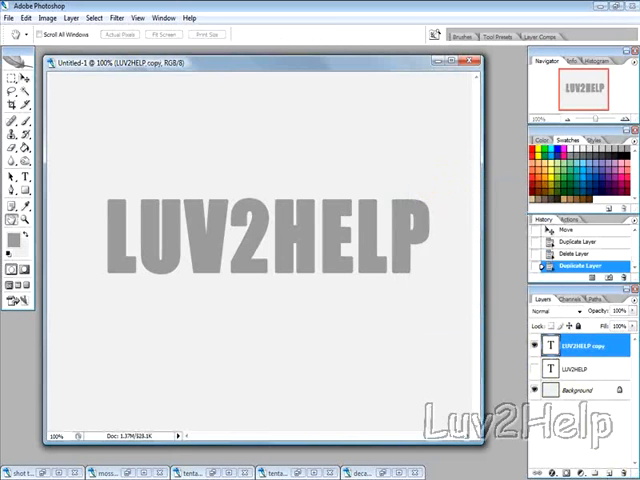
double_click(585, 345)
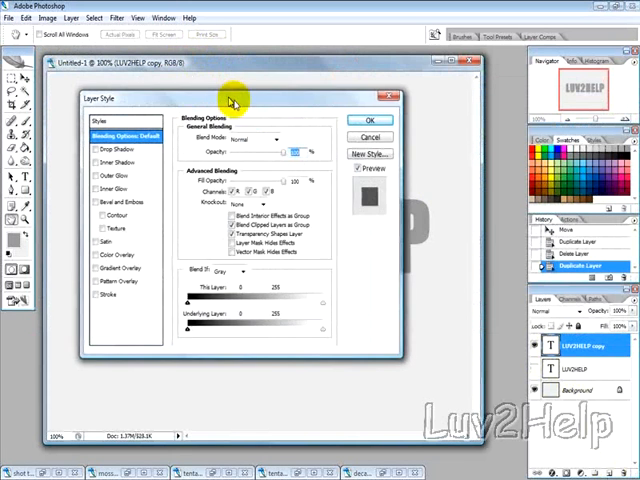
left_click_drag(230, 98, 352, 132)
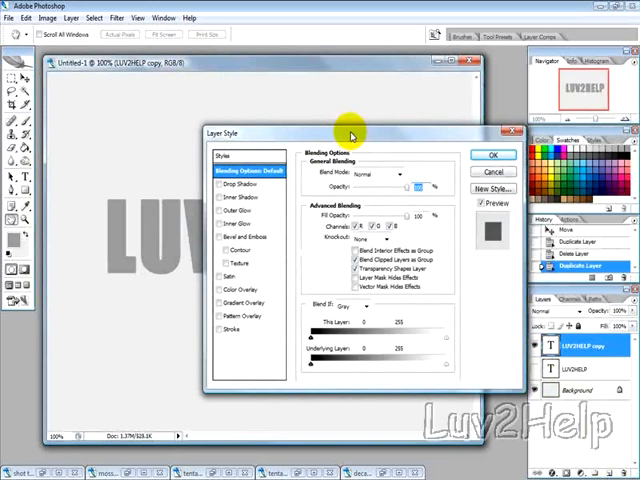
left_click(219, 185)
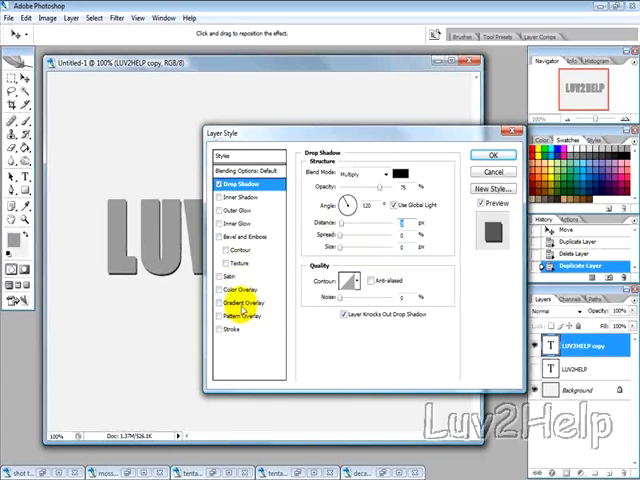
left_click(243, 236)
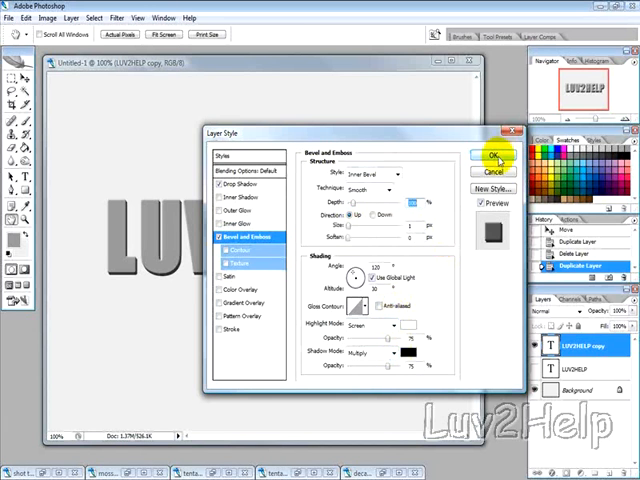
left_click(489, 160)
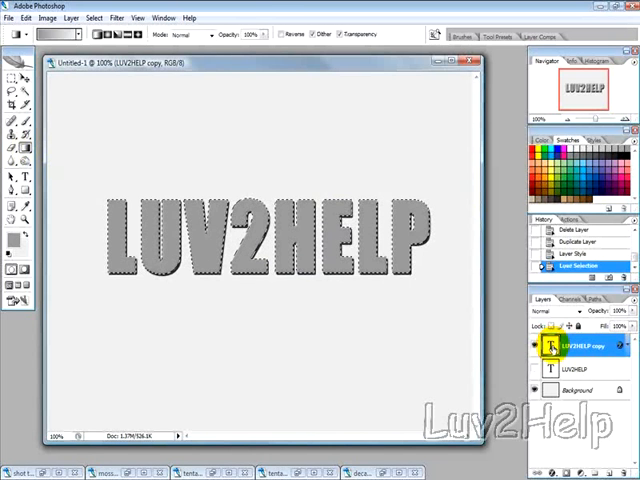
Step: Rasterize the copied LUV2HELP type layer into pixels
right_click(577, 345)
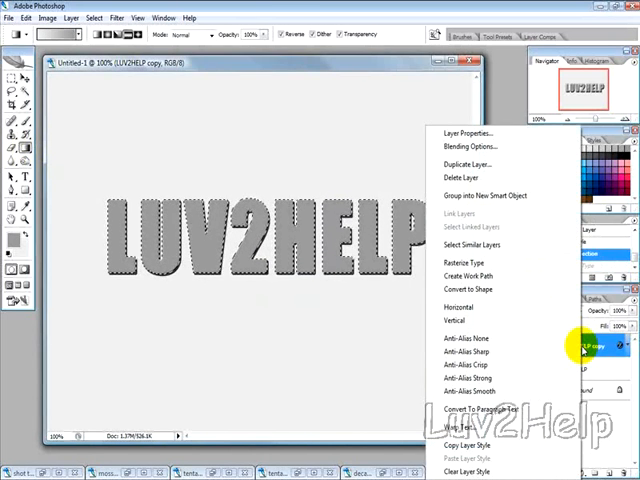
left_click(466, 277)
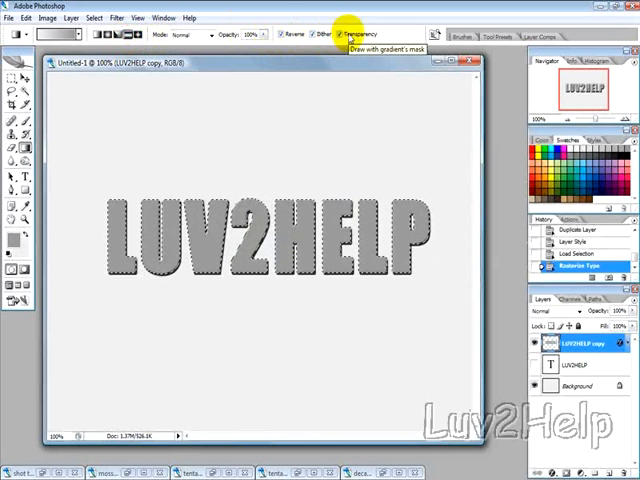
mouse_move(198, 42)
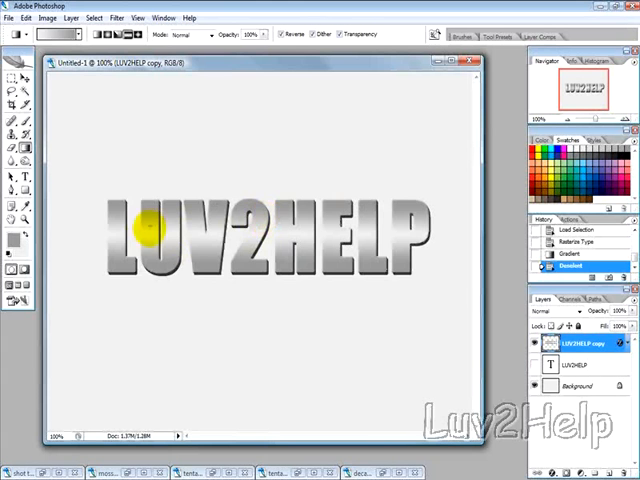
left_click(26, 17)
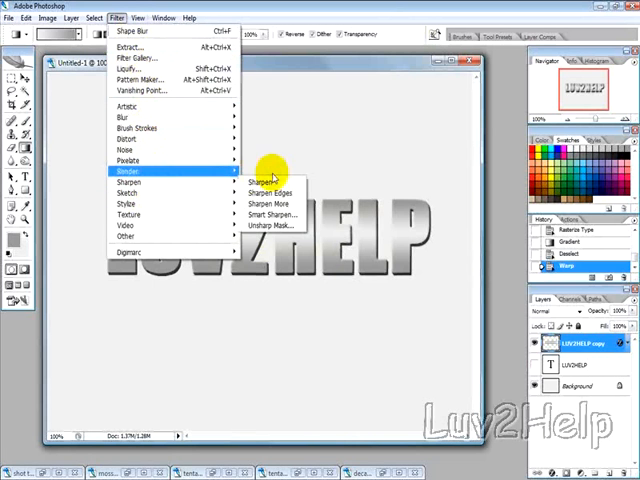
Step: Apply Filter > Sharpen to the metallic lettering
left_click(259, 182)
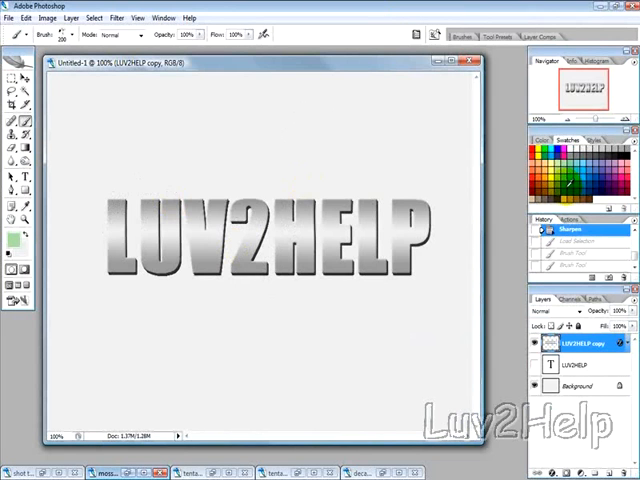
Step: Paint dark green moss grunge over the selected letters and reapply sharpening
left_click(123, 235)
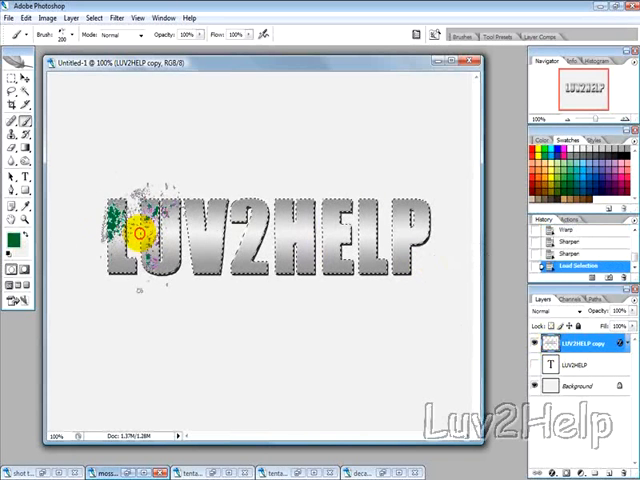
left_click_drag(140, 230, 215, 250)
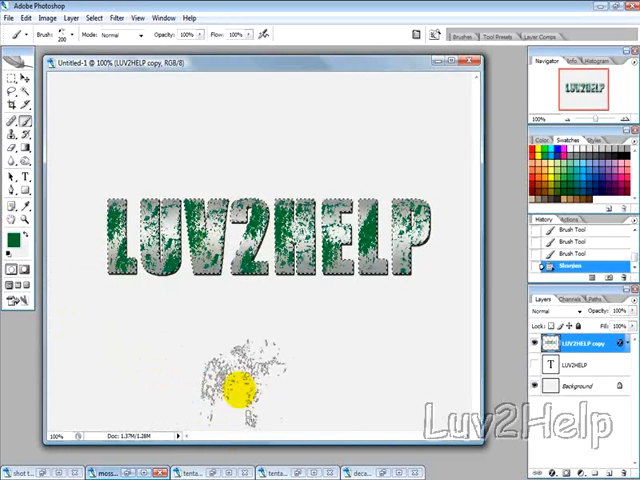
left_click(117, 17)
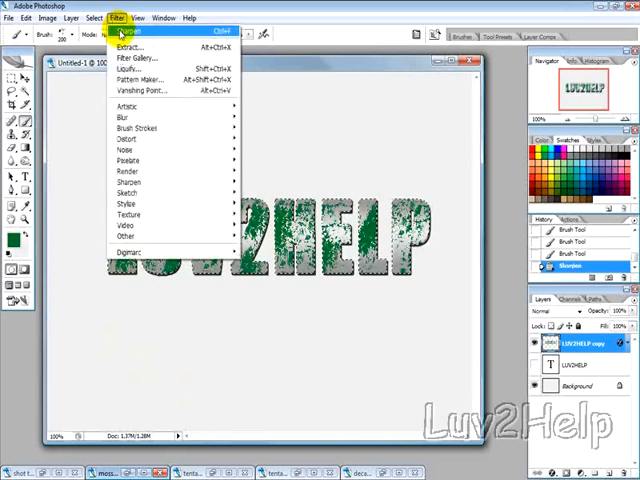